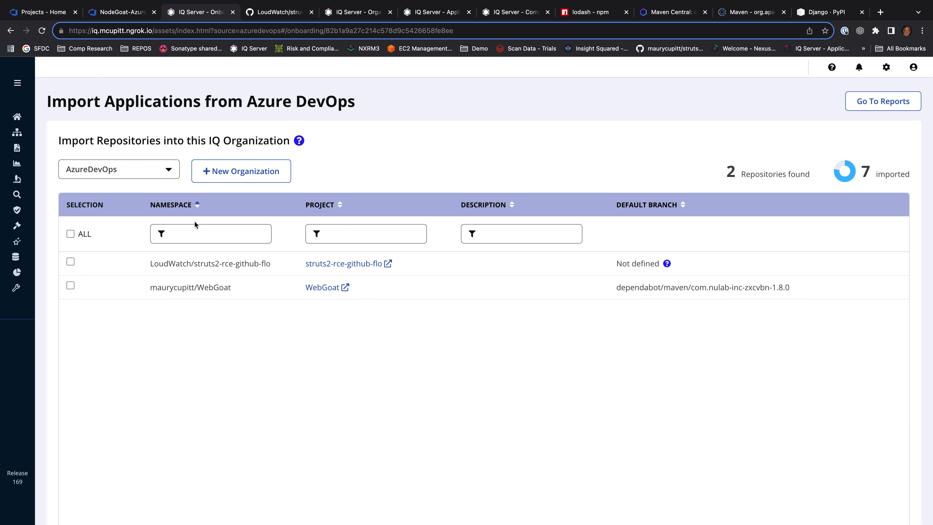
{"action": "mouse_move", "coordinate": [192, 258]}
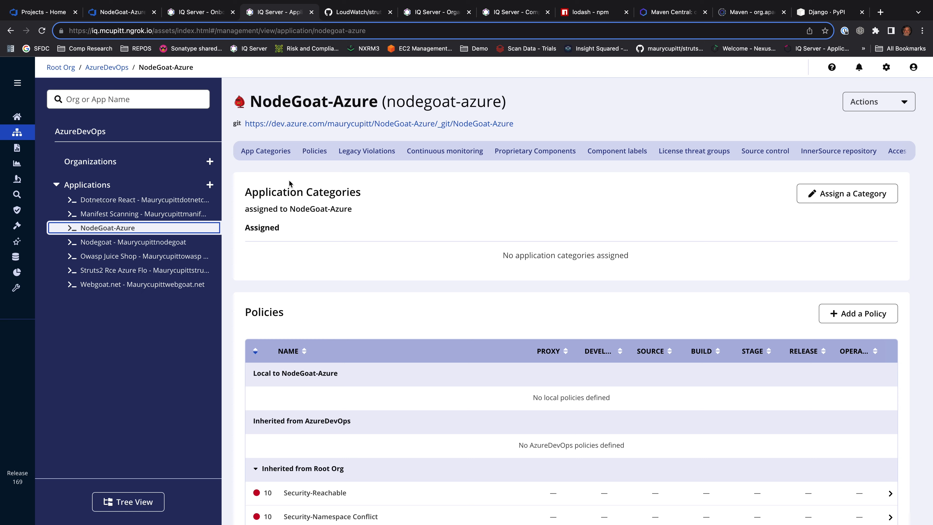
Step: Scroll through the NodeGoat-Azure Policies table to review the actions inherited from Root Org
{"action": "scroll", "scroll_direction": "down", "scroll_amount": 3}
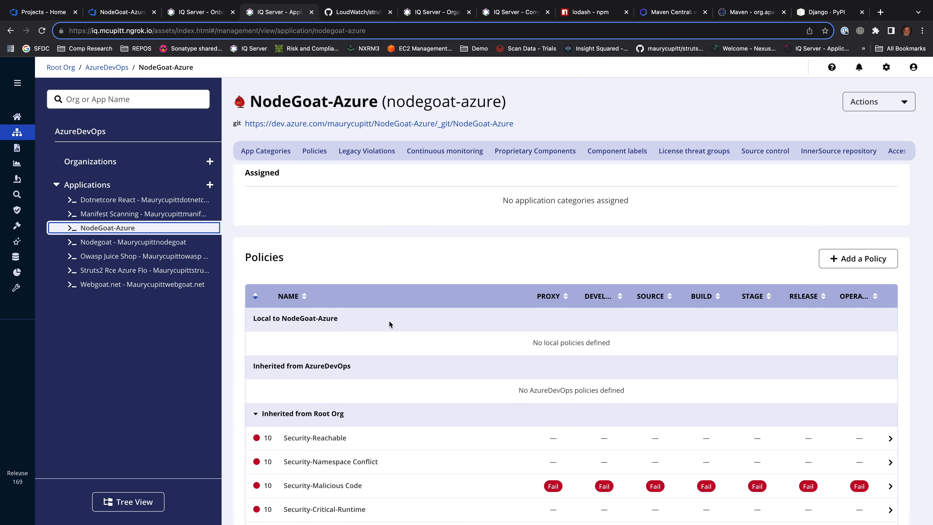
{"action": "scroll", "scroll_direction": "down", "scroll_amount": 3}
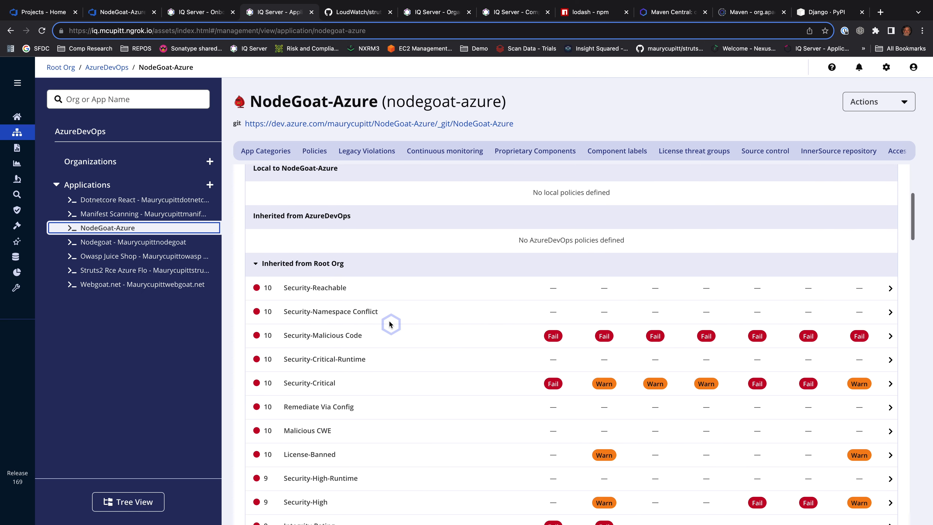
{"action": "scroll", "scroll_direction": "down", "scroll_amount": 3}
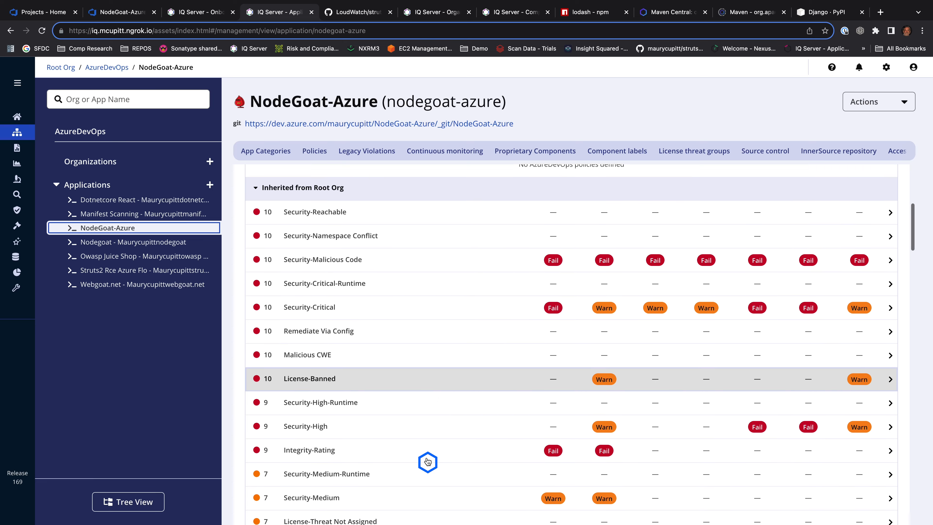
{"action": "scroll", "scroll_direction": "down", "scroll_amount": 3}
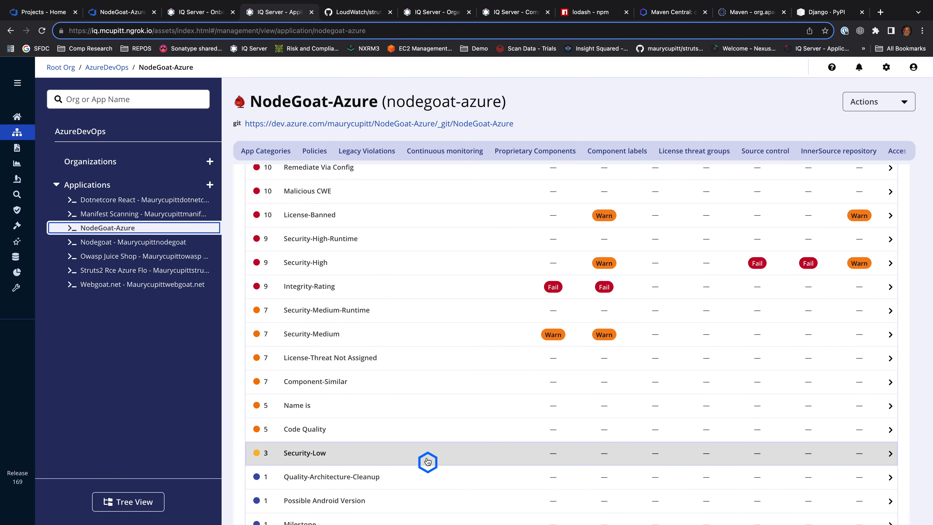
{"action": "mouse_move", "coordinate": [438, 392]}
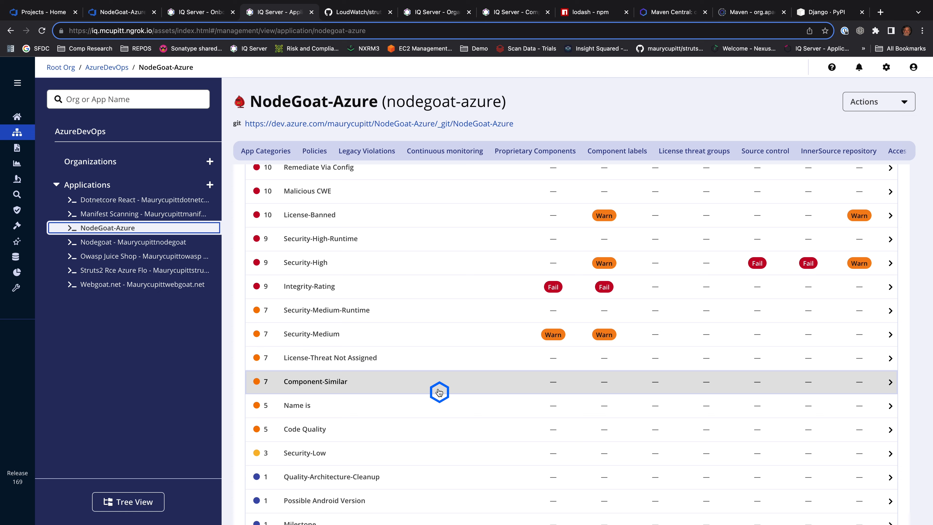
{"action": "mouse_move", "coordinate": [421, 286]}
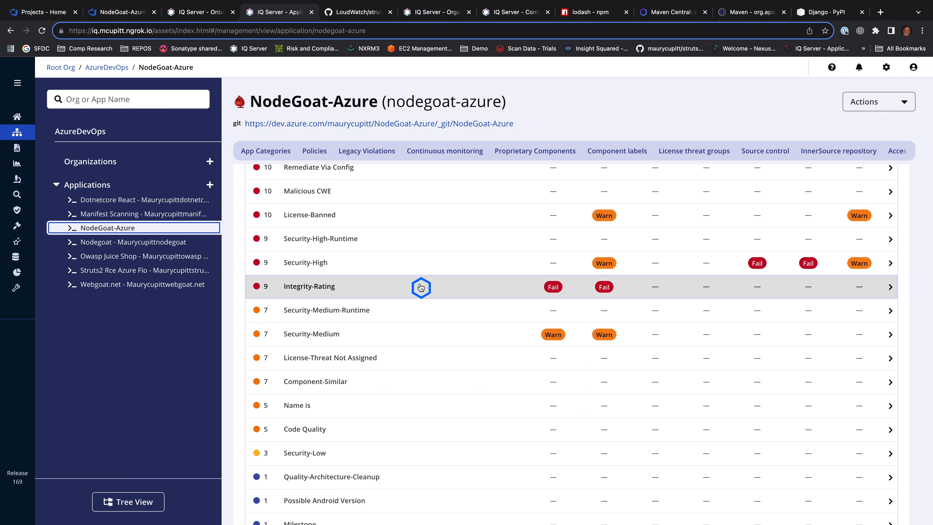
Step: From the NodeGoat-Azure repo files, open the Security Policy Evaluation release report (707 risk score, 48 violations)
{"action": "left_click", "coordinate": [379, 123]}
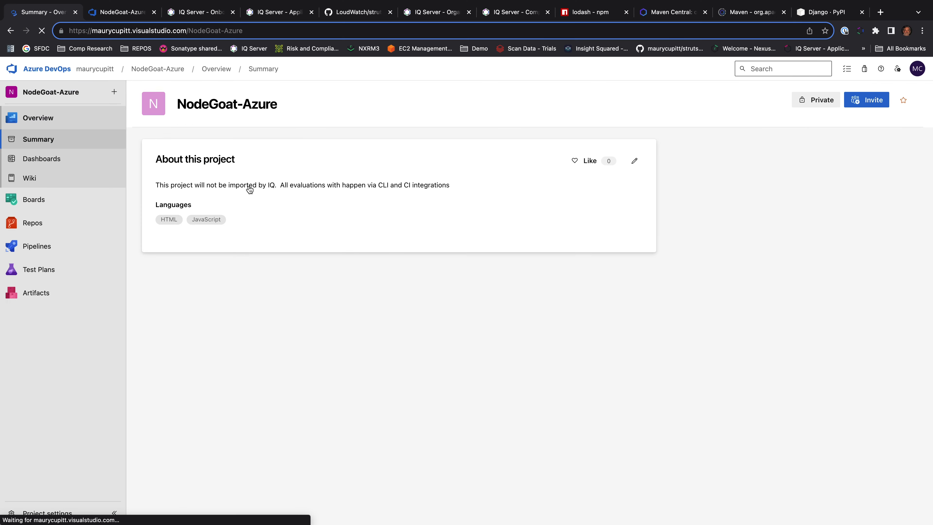
{"action": "left_click", "coordinate": [32, 223]}
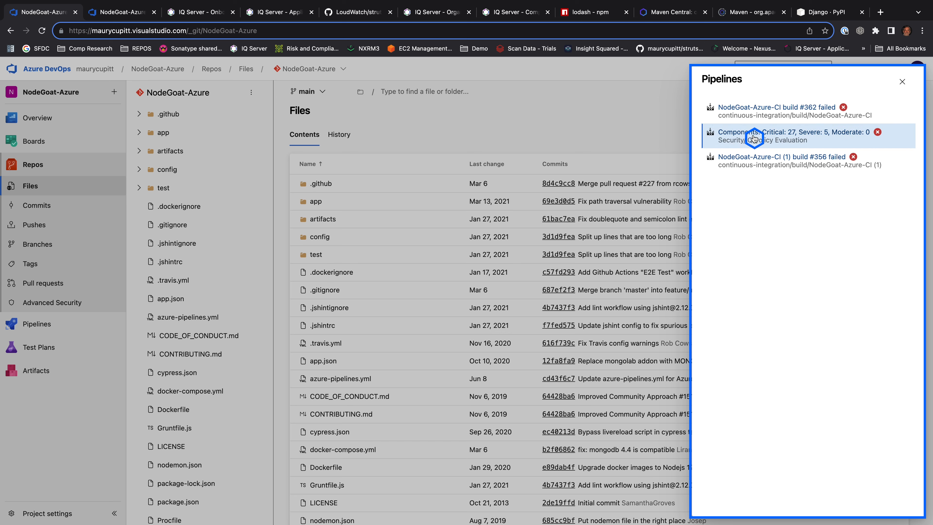
{"action": "left_click", "coordinate": [798, 136]}
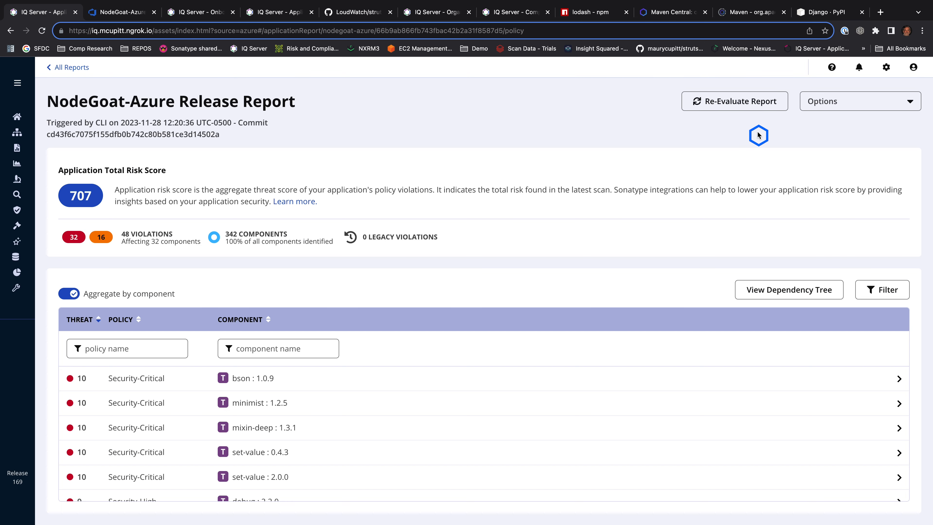
{"action": "mouse_move", "coordinate": [591, 343]}
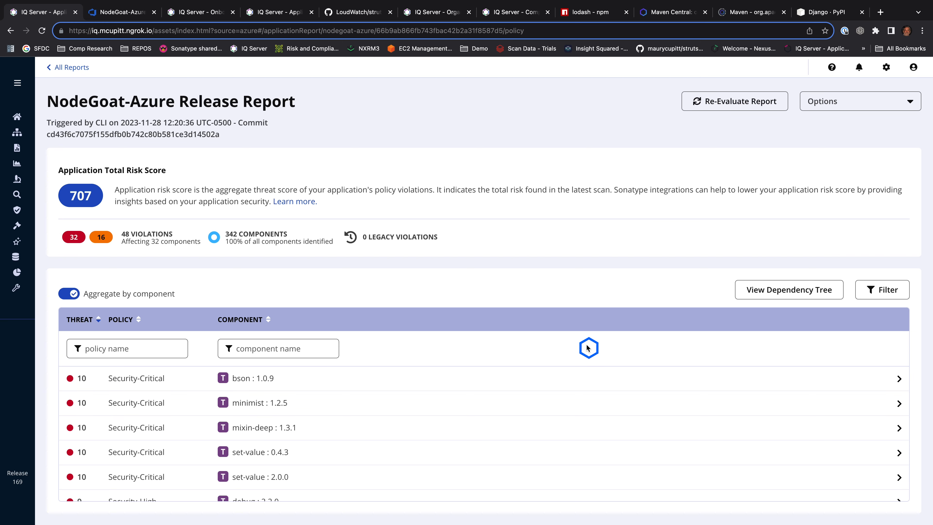
{"action": "mouse_move", "coordinate": [589, 354]}
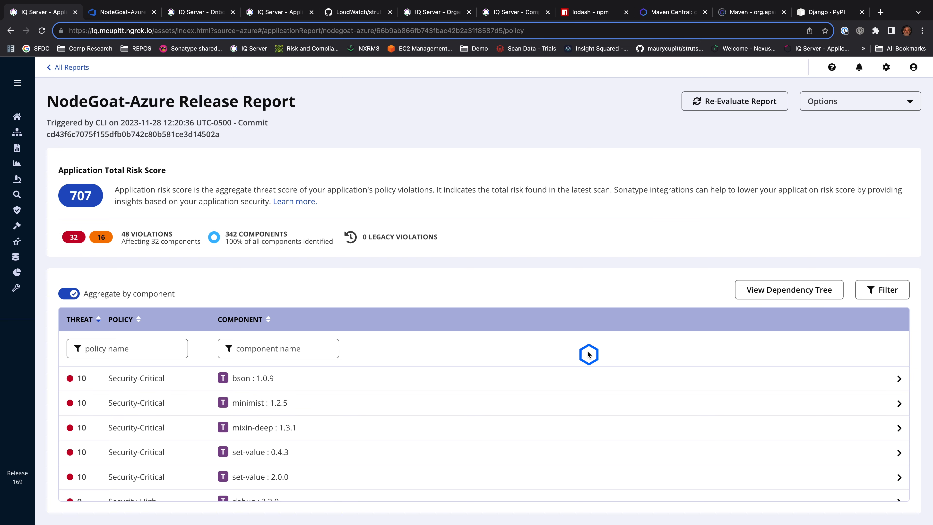
{"action": "mouse_move", "coordinate": [554, 395]}
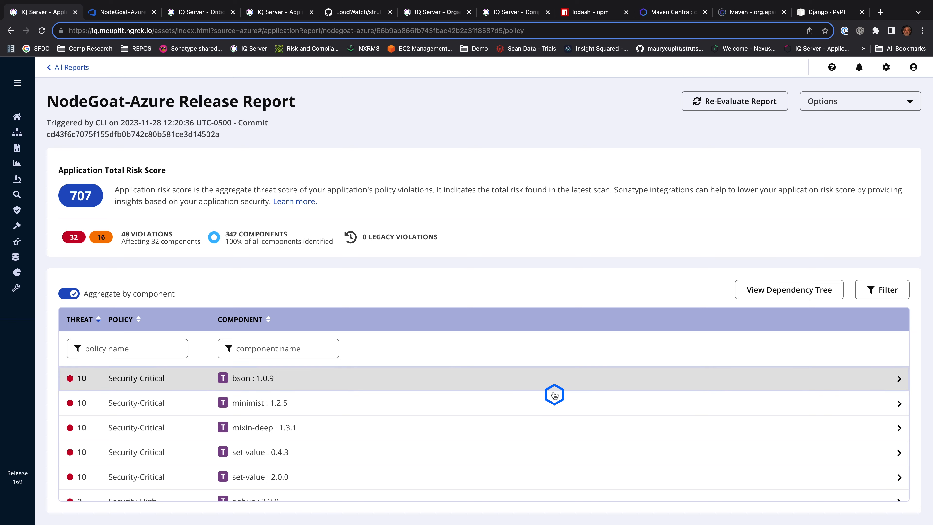
Step: Locate express 4.16.4 in the report and open its component details
{"action": "scroll", "scroll_direction": "down", "scroll_amount": 3}
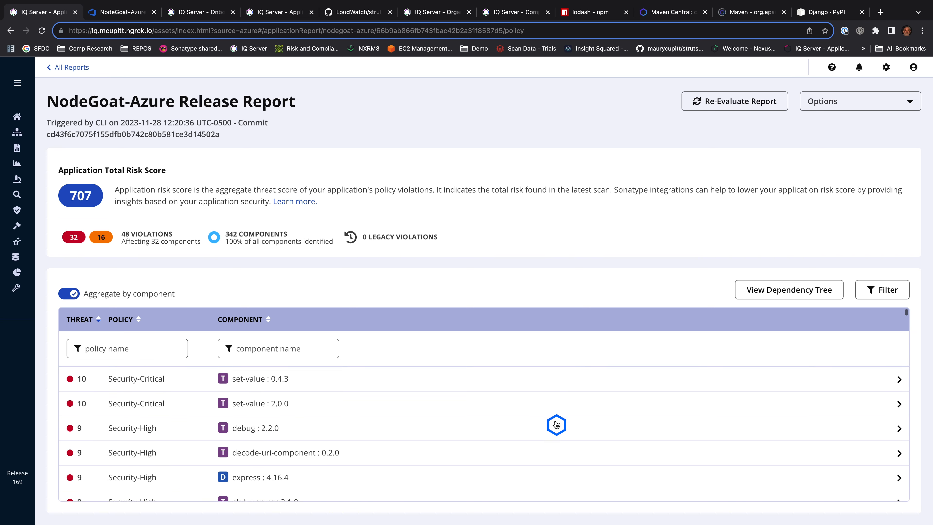
{"action": "scroll", "scroll_direction": "down", "scroll_amount": 3}
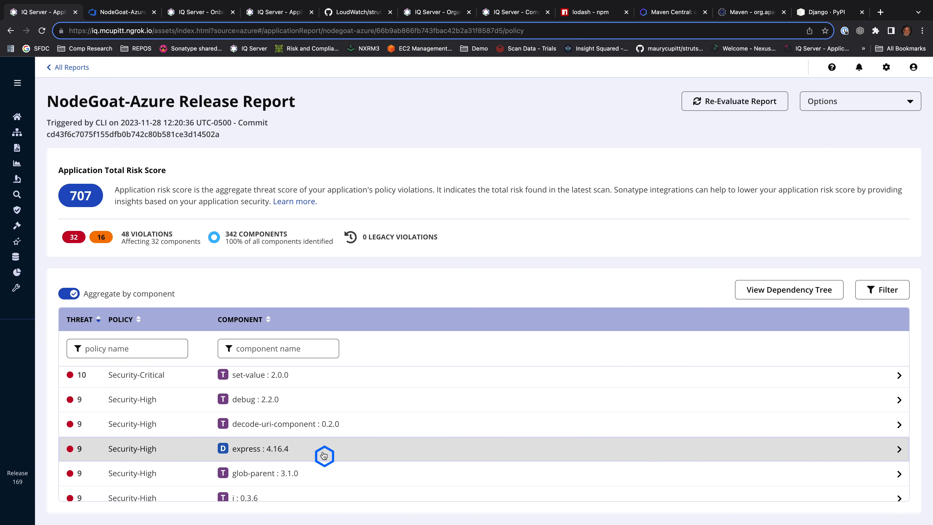
{"action": "left_click", "coordinate": [262, 448]}
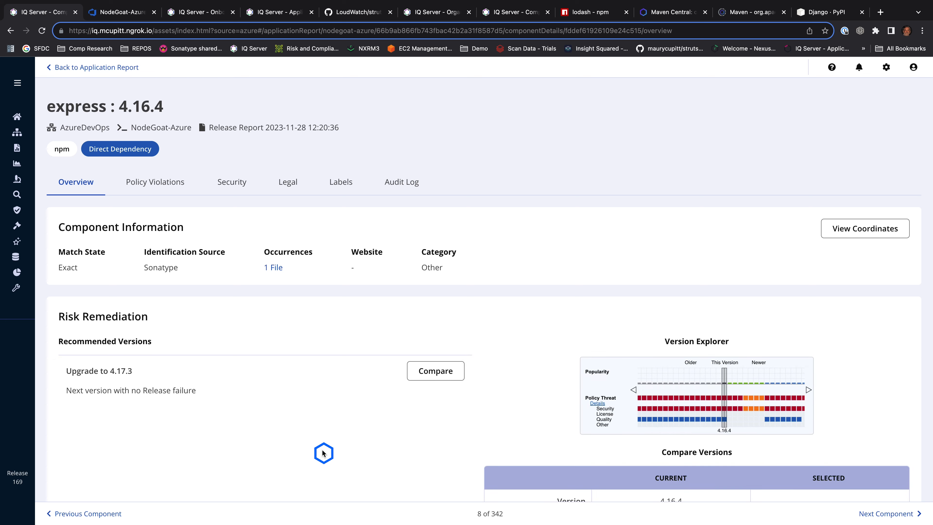
{"action": "mouse_move", "coordinate": [125, 371]}
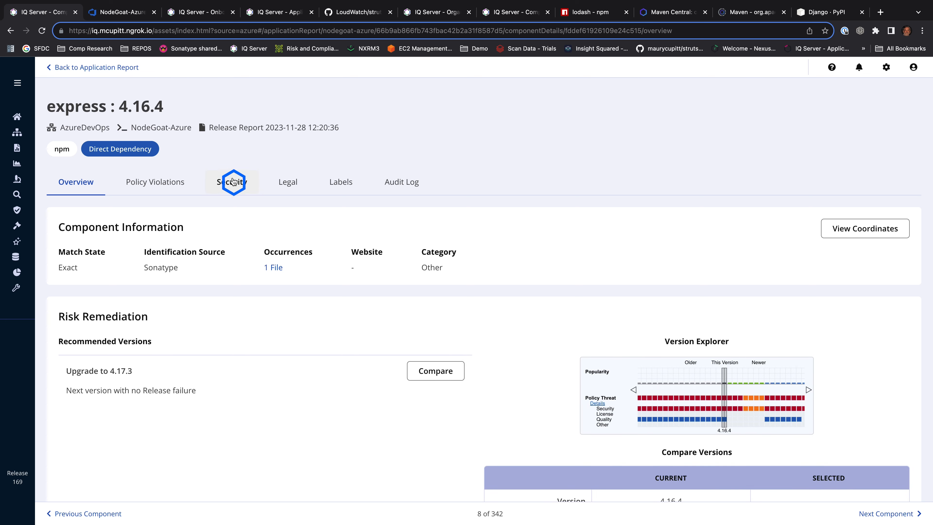
Step: Review the Security tab violations for express 4.16.4
{"action": "left_click", "coordinate": [231, 181]}
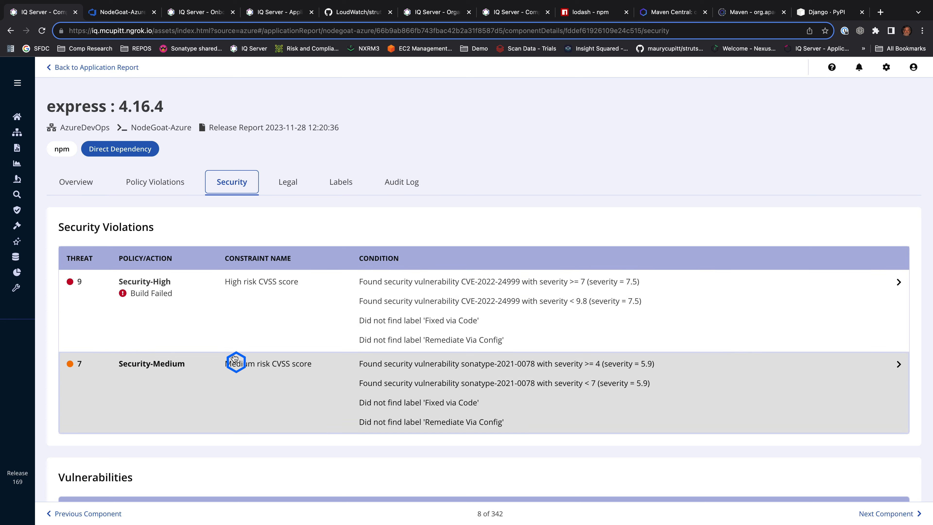
{"action": "scroll", "scroll_direction": "down", "scroll_amount": 3}
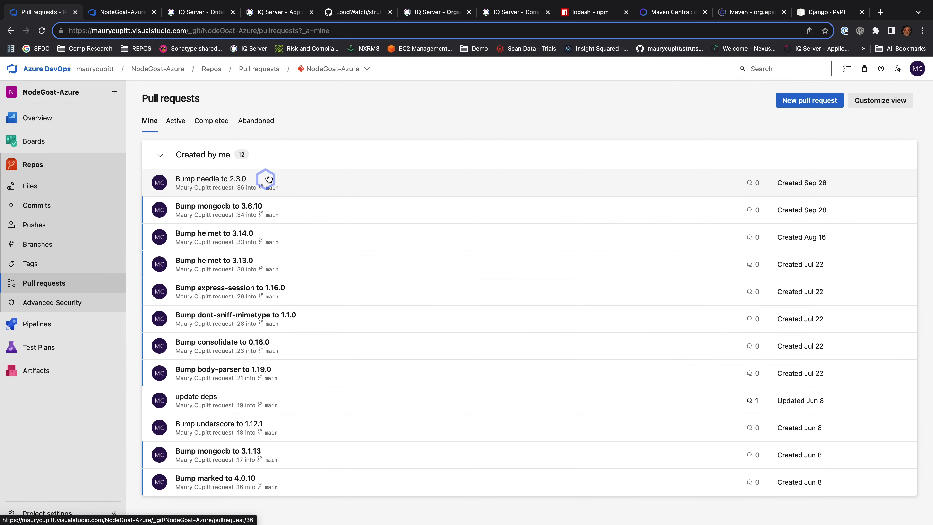
Step: Open the 'update deps' pull request and scroll to its failed Components check and Nexus IQ comment
{"action": "left_click", "coordinate": [210, 178]}
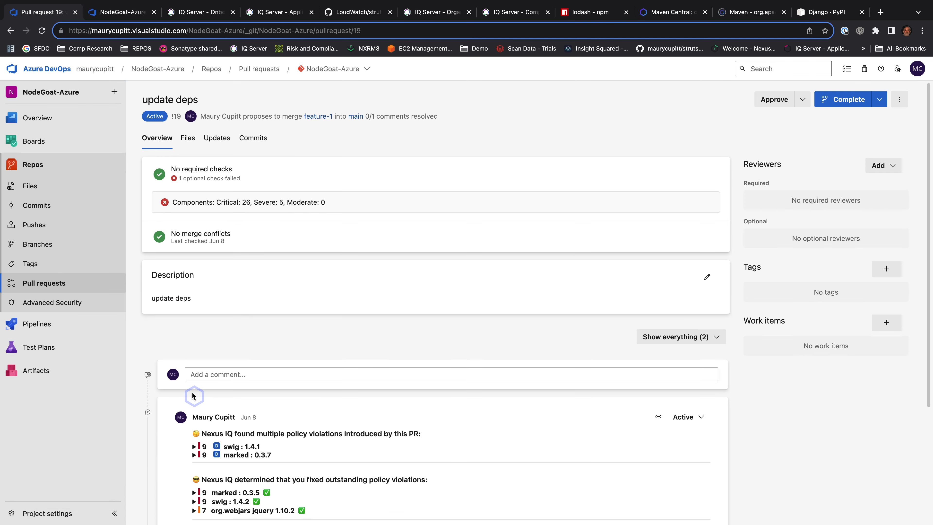
{"action": "mouse_move", "coordinate": [250, 333]}
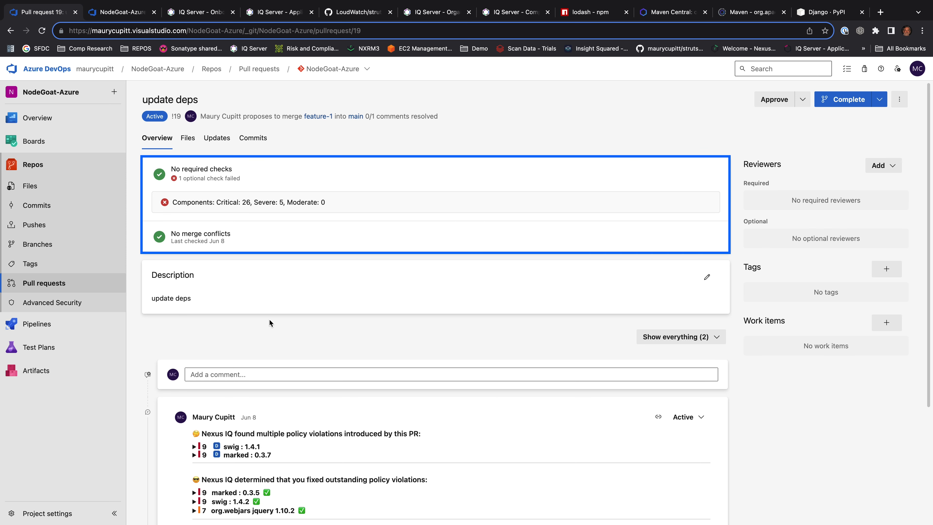
{"action": "scroll", "scroll_direction": "down", "scroll_amount": 3}
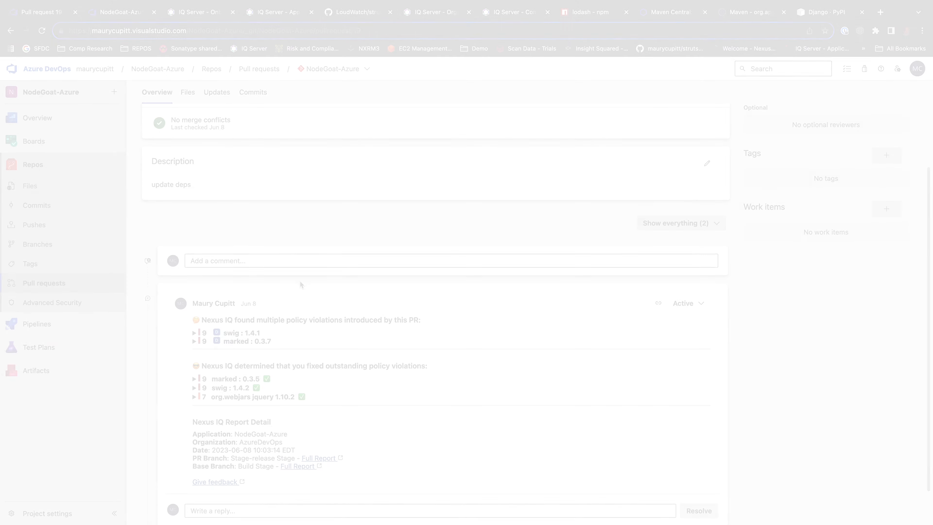
Step: Return to Root Org in IQ Server and scroll to its Policies list
{"action": "left_click", "coordinate": [199, 12]}
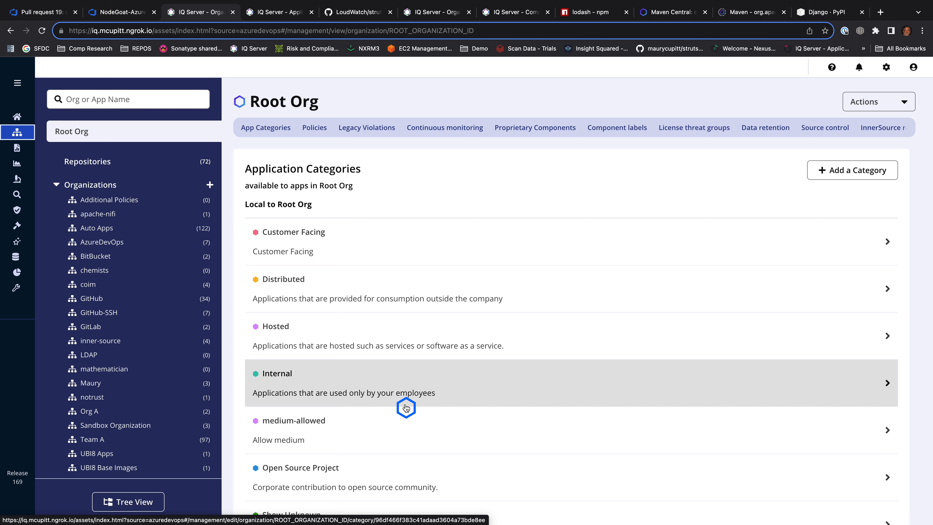
{"action": "scroll", "scroll_direction": "down", "scroll_amount": 3}
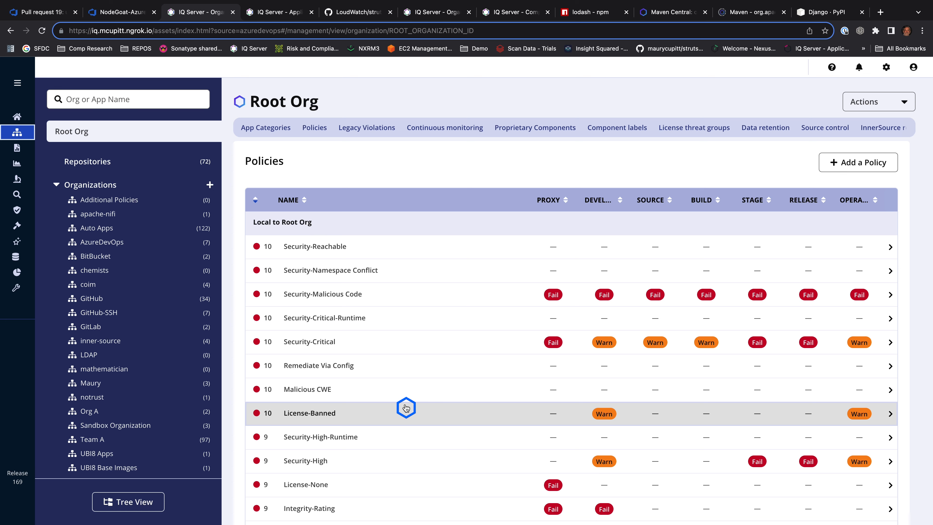
{"action": "mouse_move", "coordinate": [369, 303]}
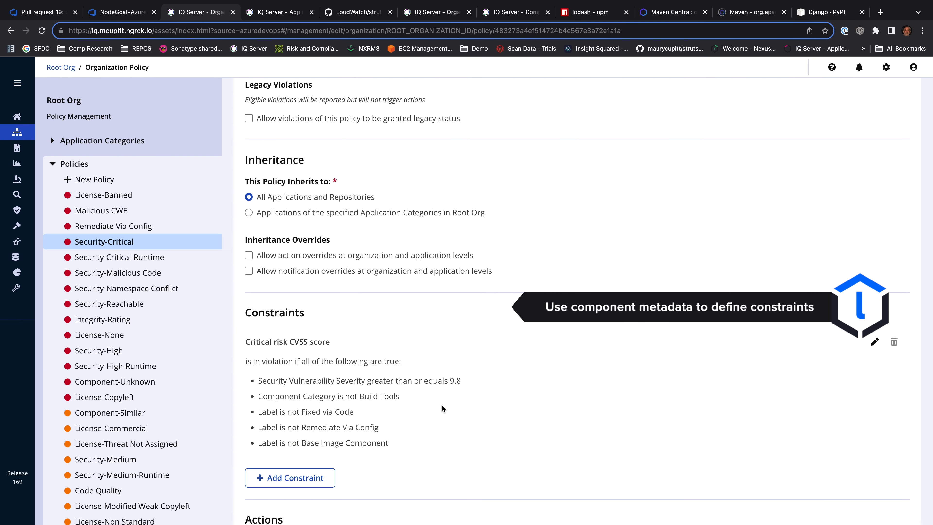
{"action": "mouse_move", "coordinate": [454, 427]}
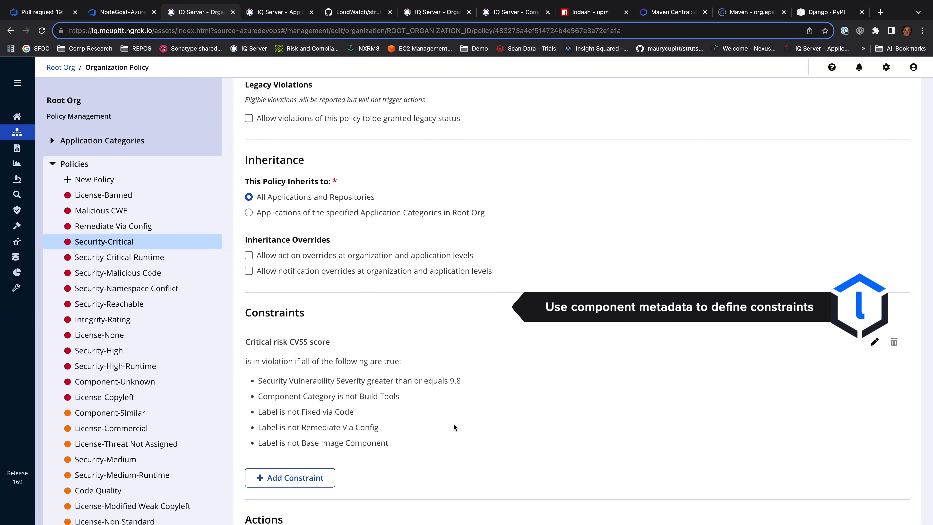
Step: Scroll the Security-Critical policy to its Constraints showing the CVSS 9.8 severity condition
{"action": "scroll", "scroll_direction": "down", "scroll_amount": 3}
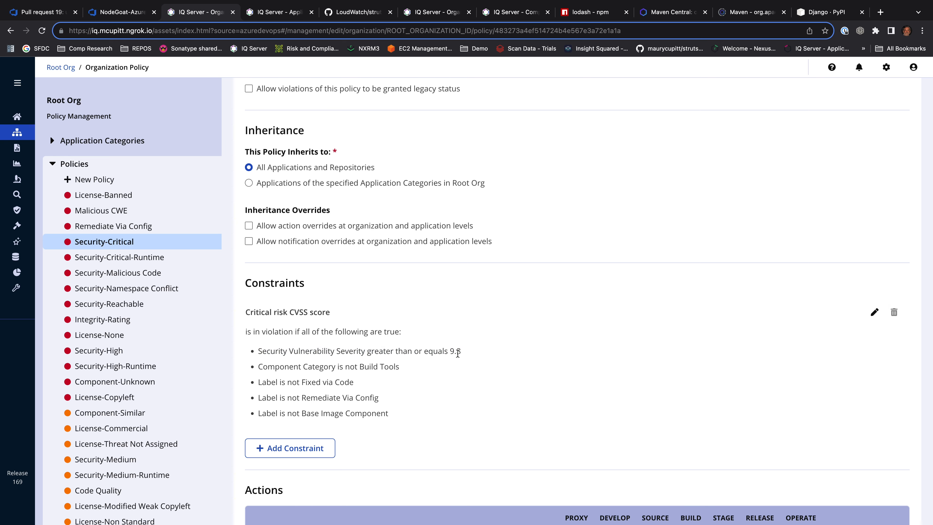
{"action": "mouse_move", "coordinate": [392, 369]}
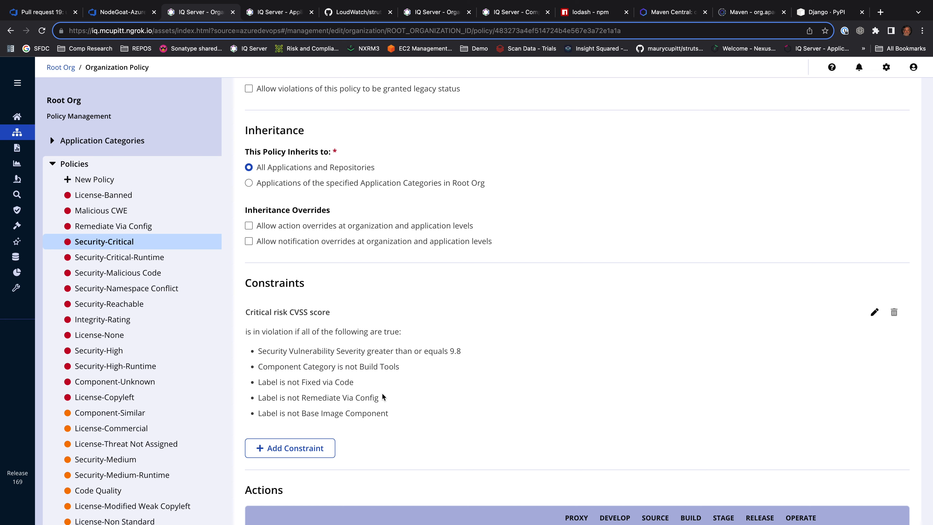
{"action": "scroll", "scroll_direction": "down", "scroll_amount": 3}
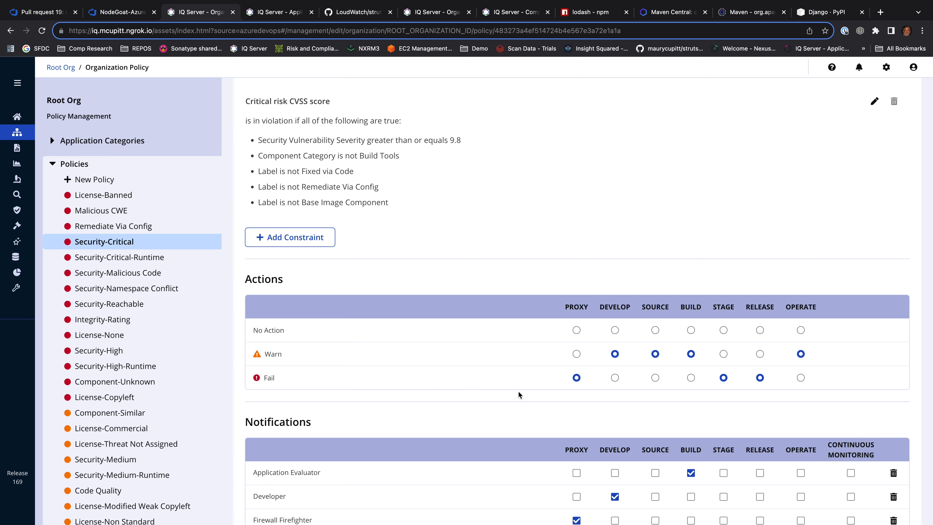
{"action": "mouse_move", "coordinate": [537, 409]}
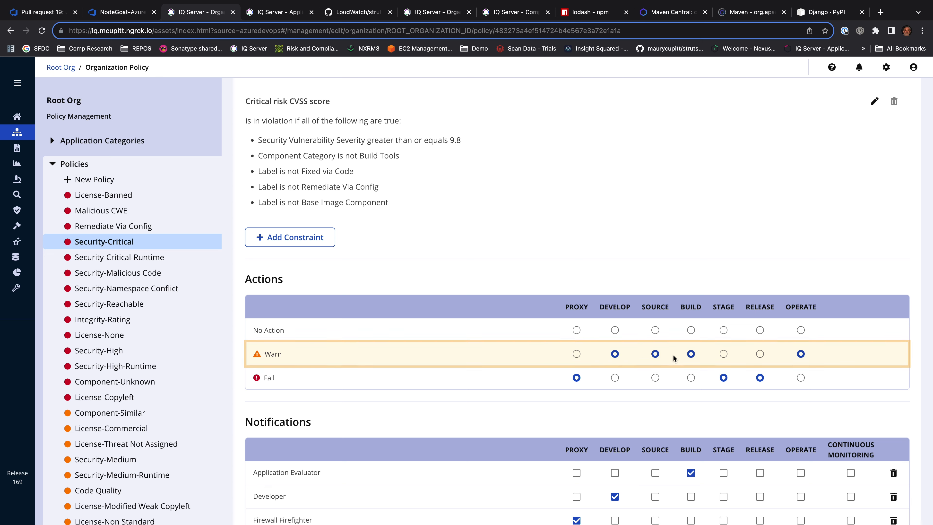
{"action": "left_click", "coordinate": [724, 377]}
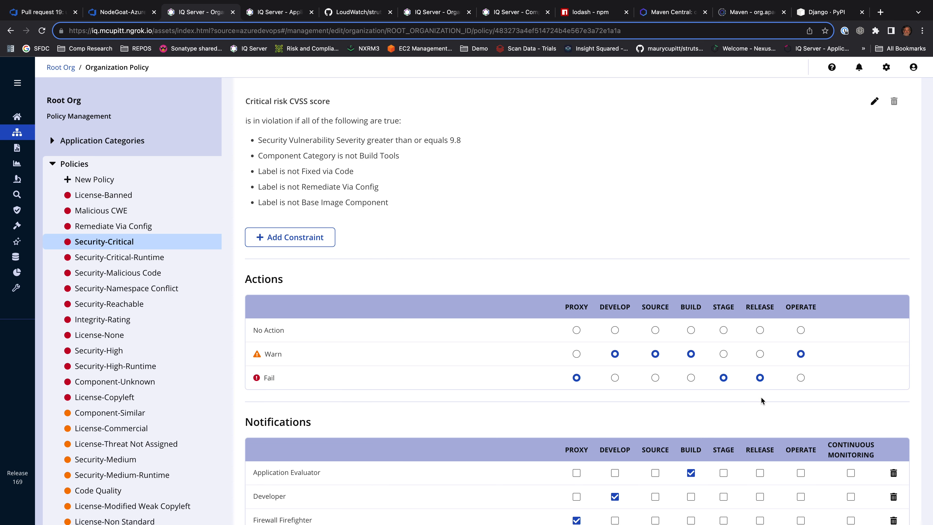
{"action": "scroll", "scroll_direction": "down", "scroll_amount": 3}
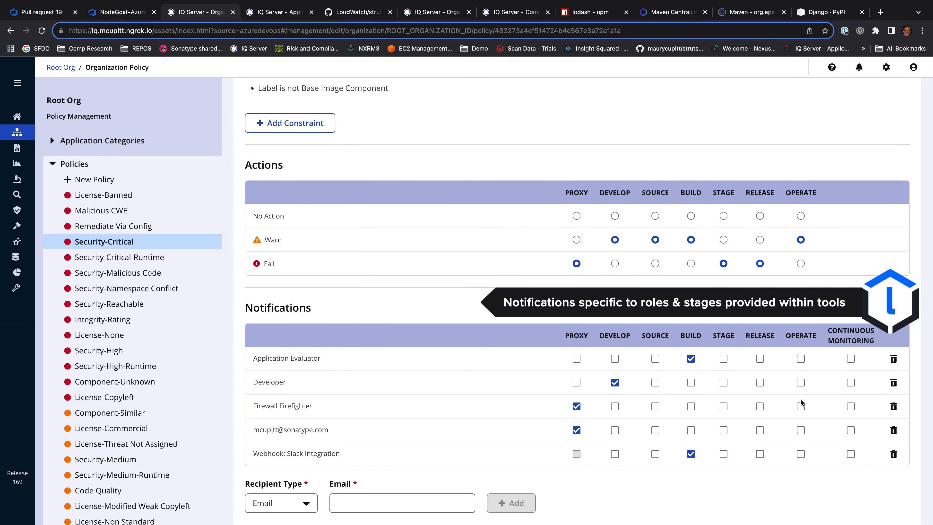
{"action": "mouse_move", "coordinate": [824, 484]}
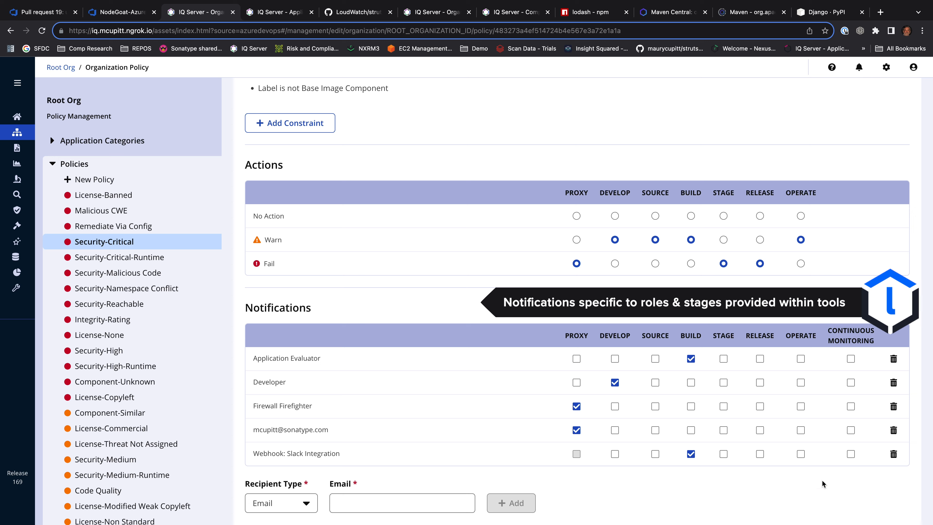
{"action": "mouse_move", "coordinate": [803, 486]}
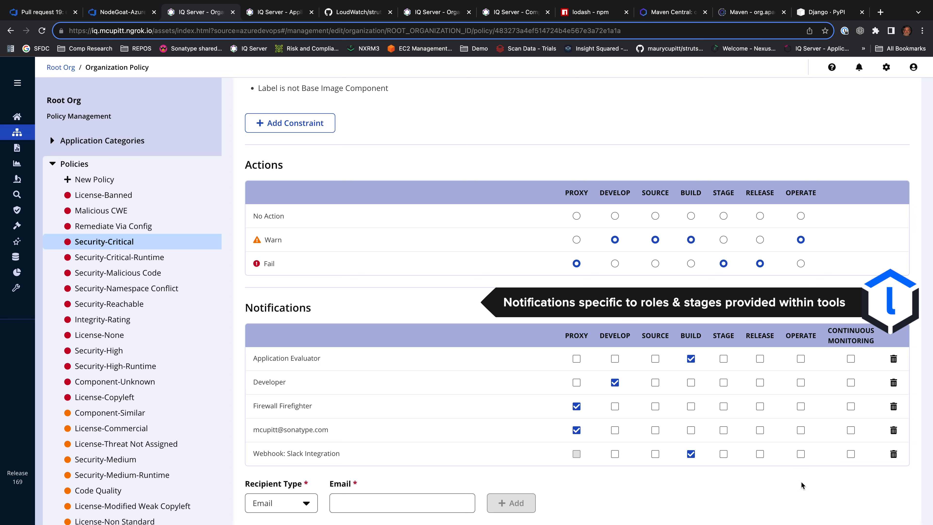